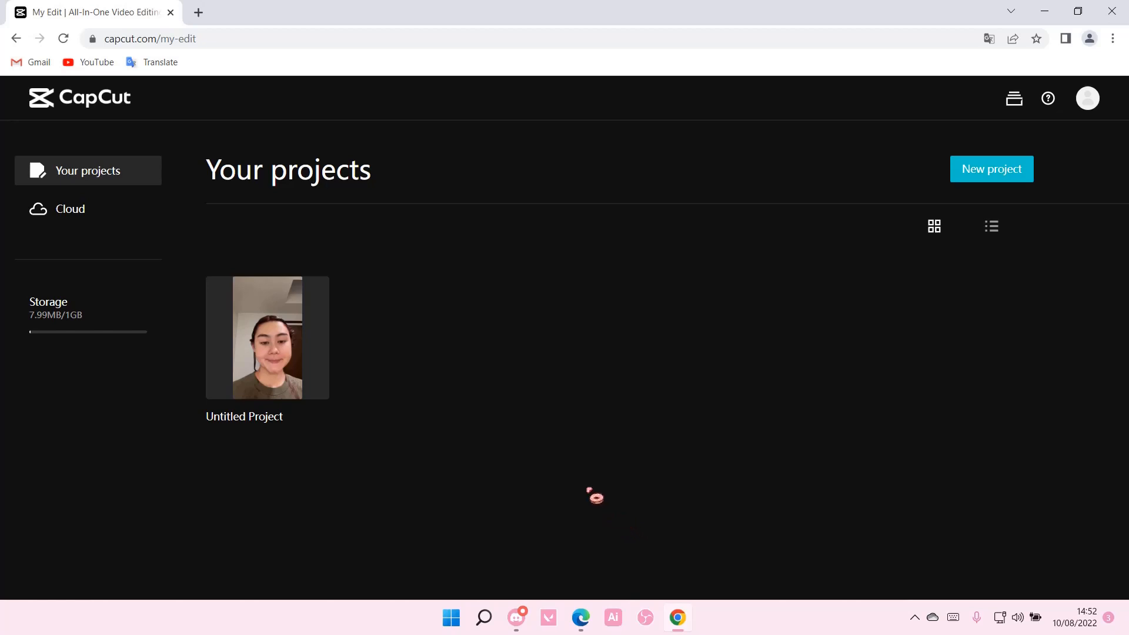
# Open the Untitled Project from Your projects into the editor
pyautogui.doubleClick(267, 337)
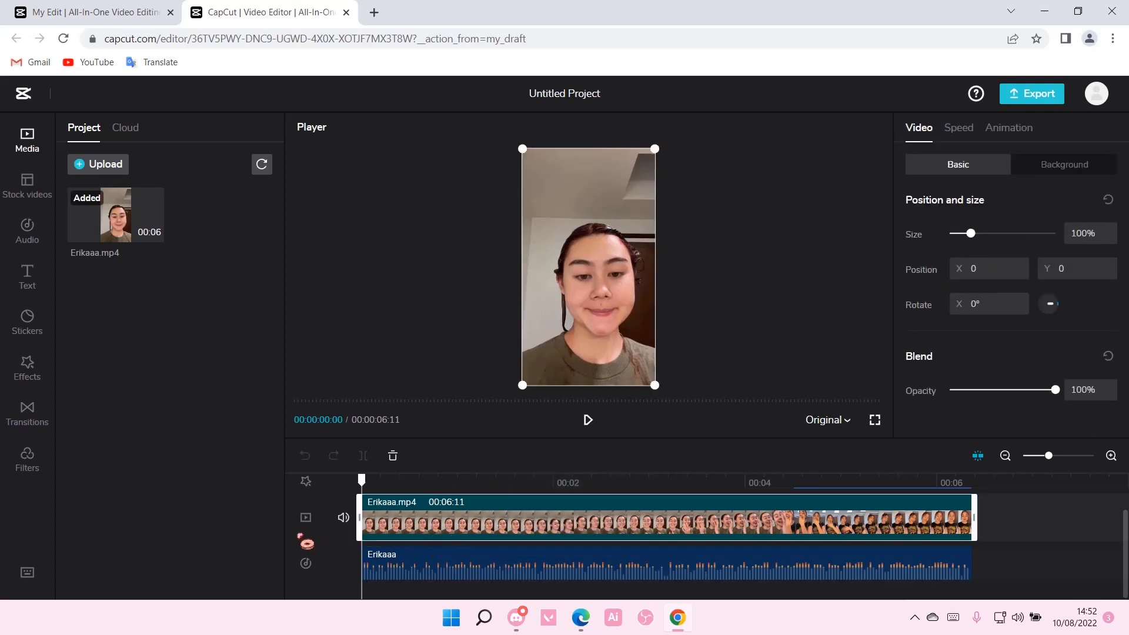
# Play the timeline in the Player to preview the dancing clip
pyautogui.click(648, 569)
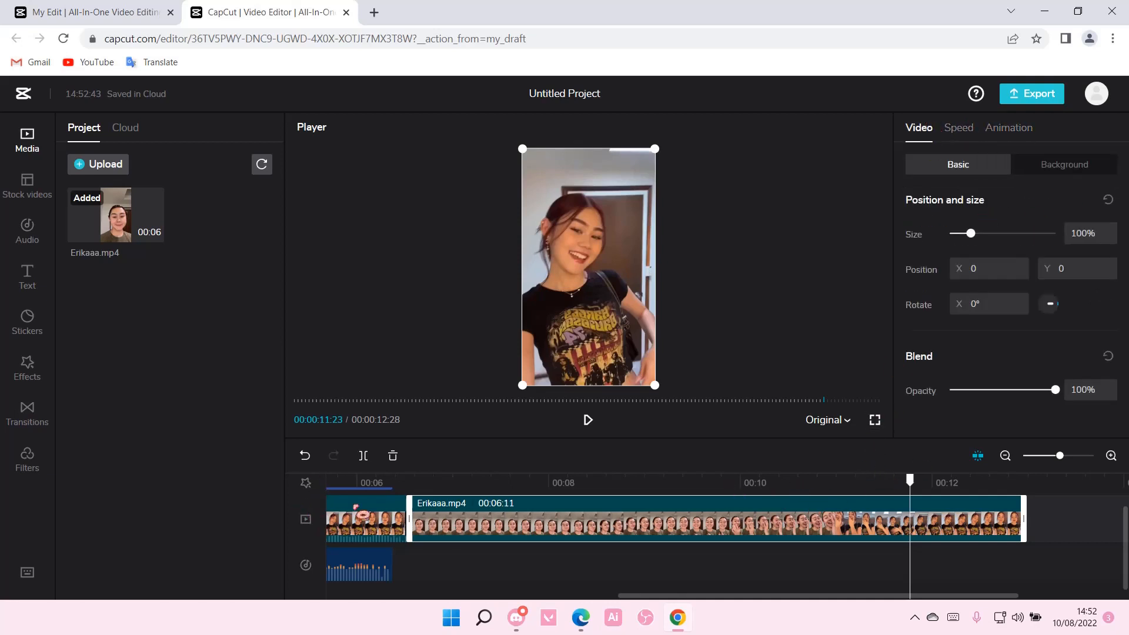
# Select the Erikaaa.mp4 clip and show its Audio tab settings
pyautogui.rightClick(494, 511)
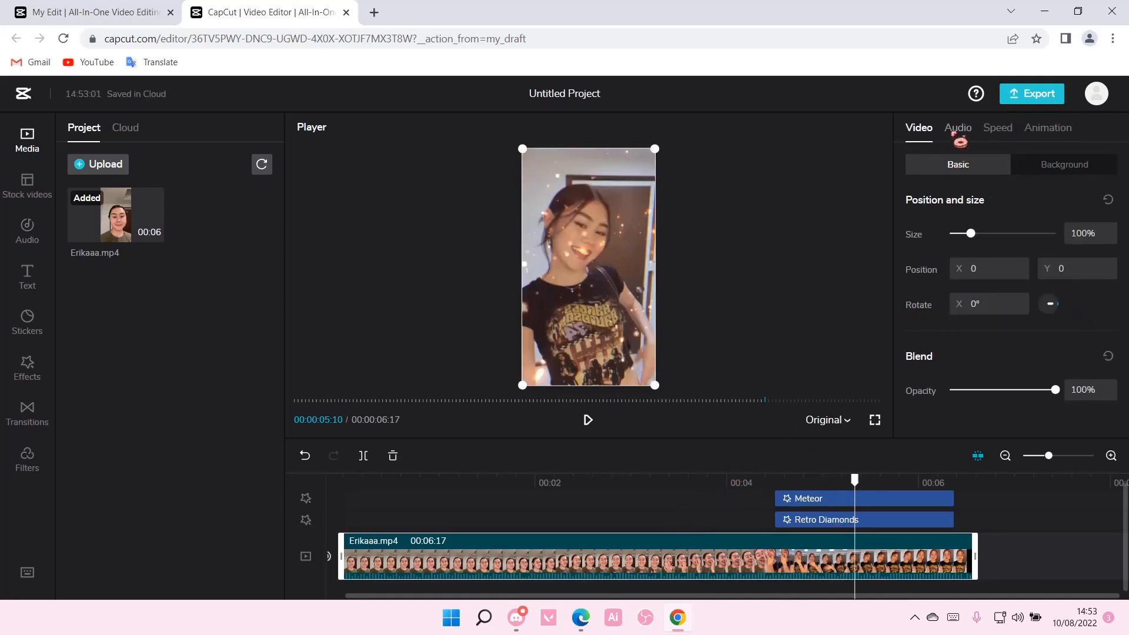
pyautogui.click(958, 127)
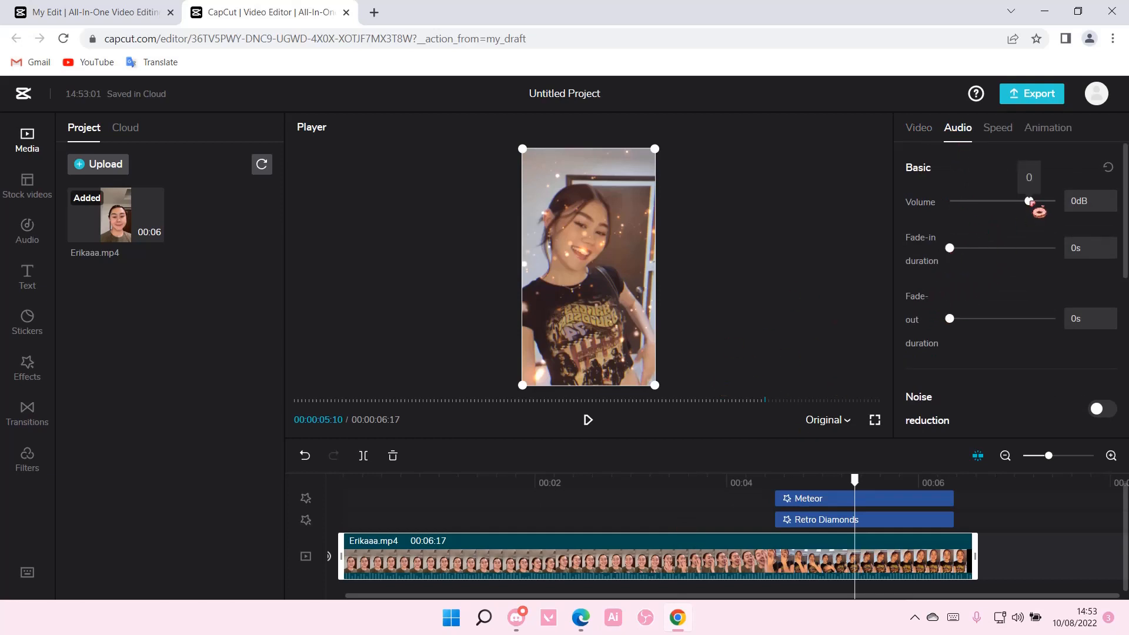
# Sweep the clip's volume between about -28 and 5.5 dB, ending near 0 dB
pyautogui.moveTo(1029, 201); pyautogui.dragTo(991, 201)
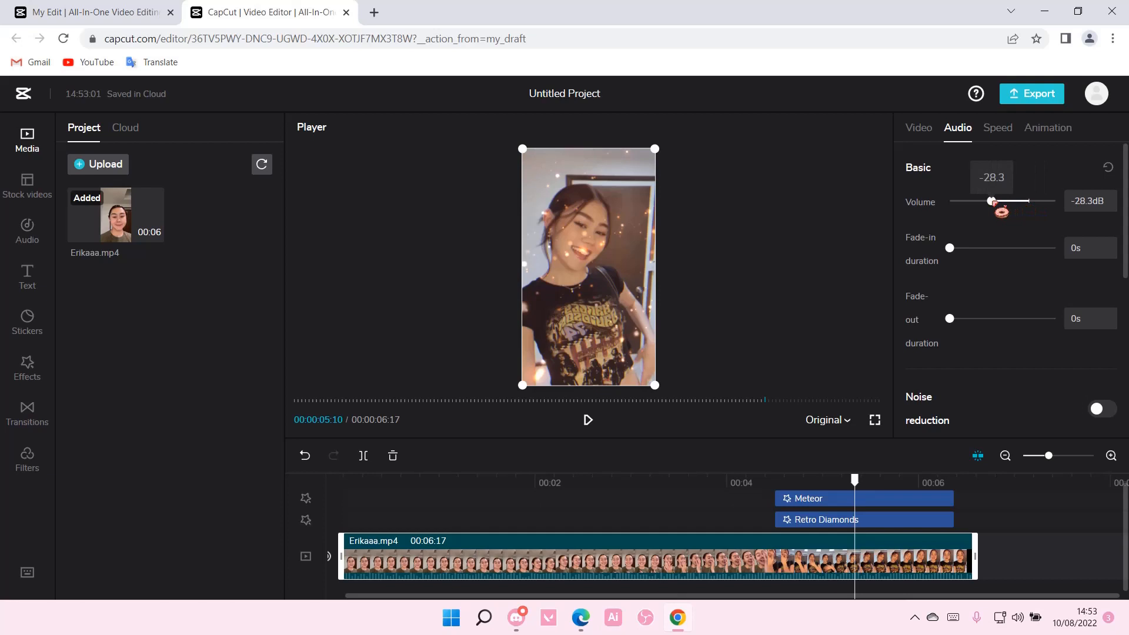
pyautogui.moveTo(992, 201); pyautogui.dragTo(1035, 201)
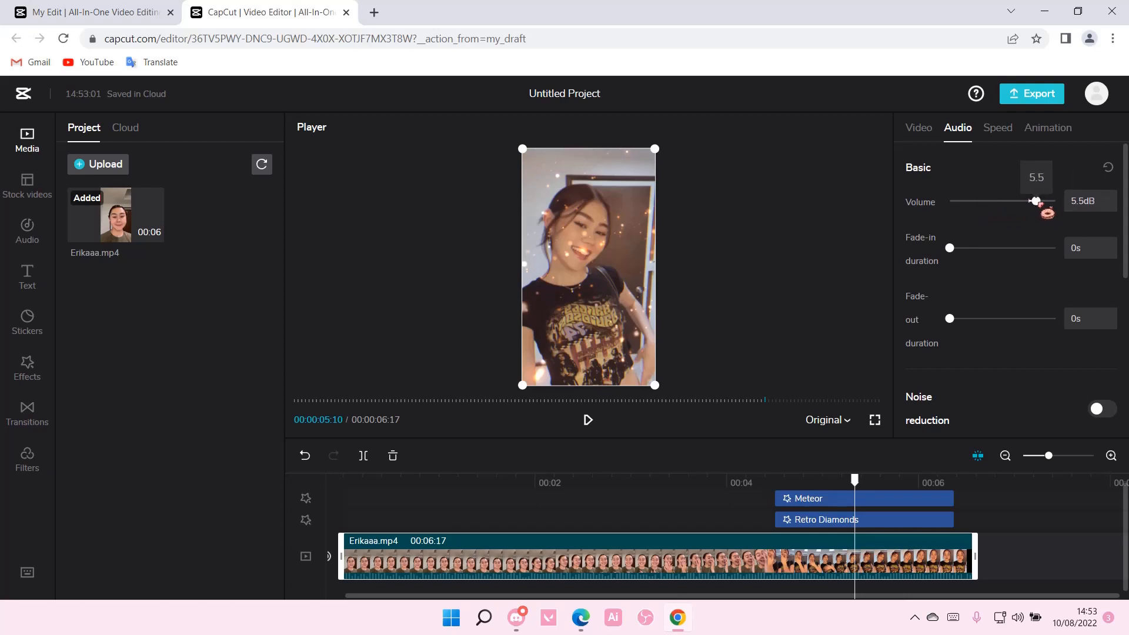
pyautogui.moveTo(1035, 202); pyautogui.dragTo(1001, 201)
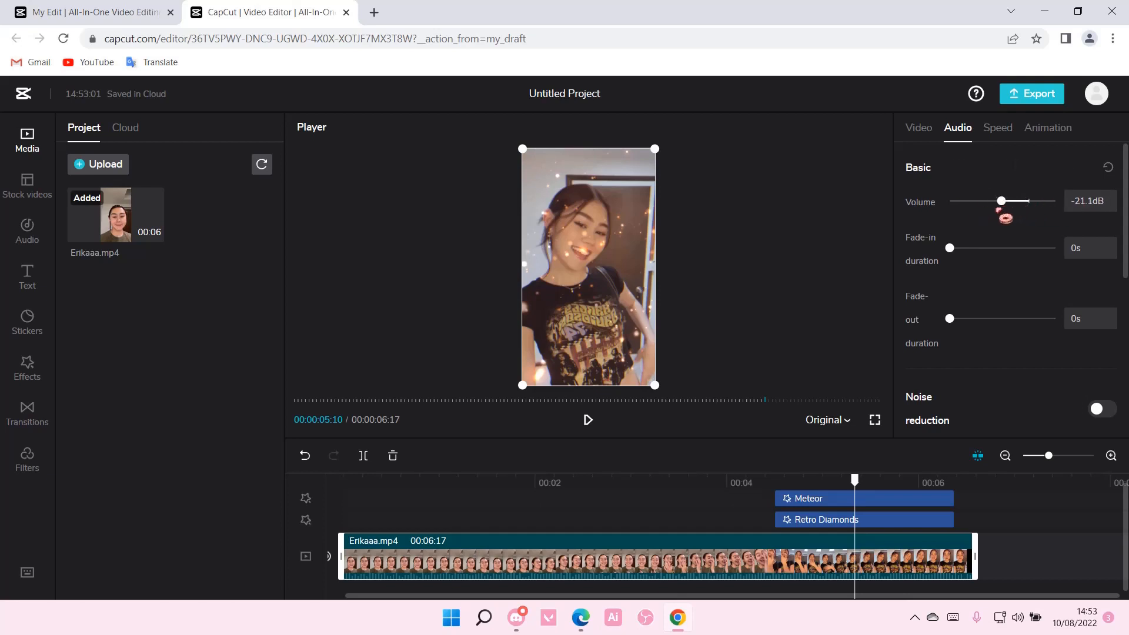
pyautogui.moveTo(999, 201); pyautogui.dragTo(1011, 201)
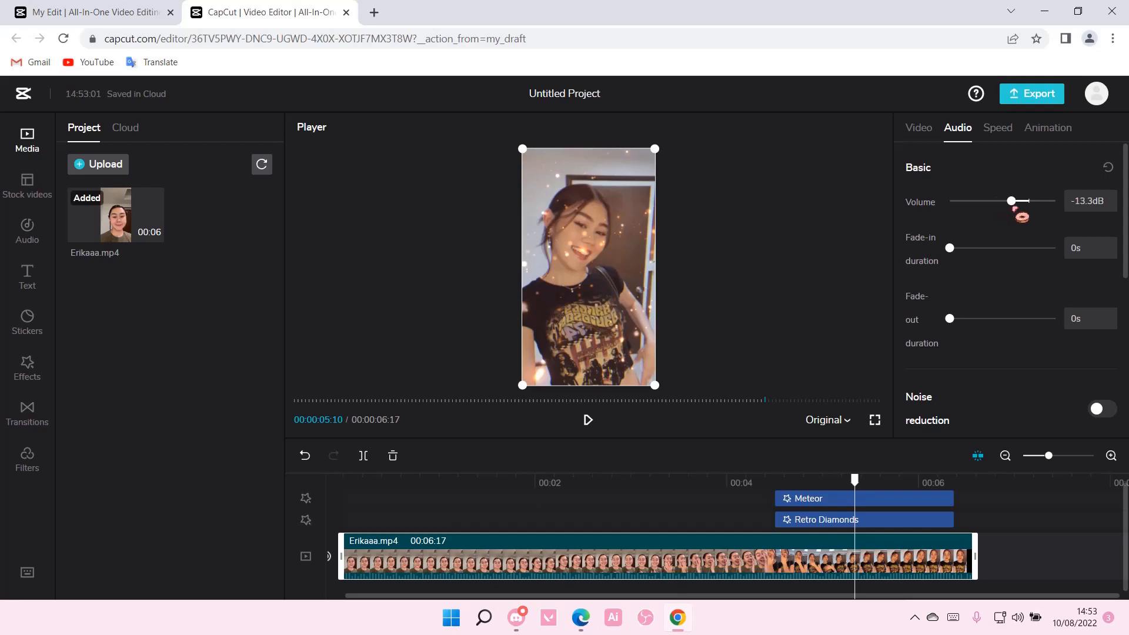
pyautogui.moveTo(1010, 201); pyautogui.dragTo(1029, 202)
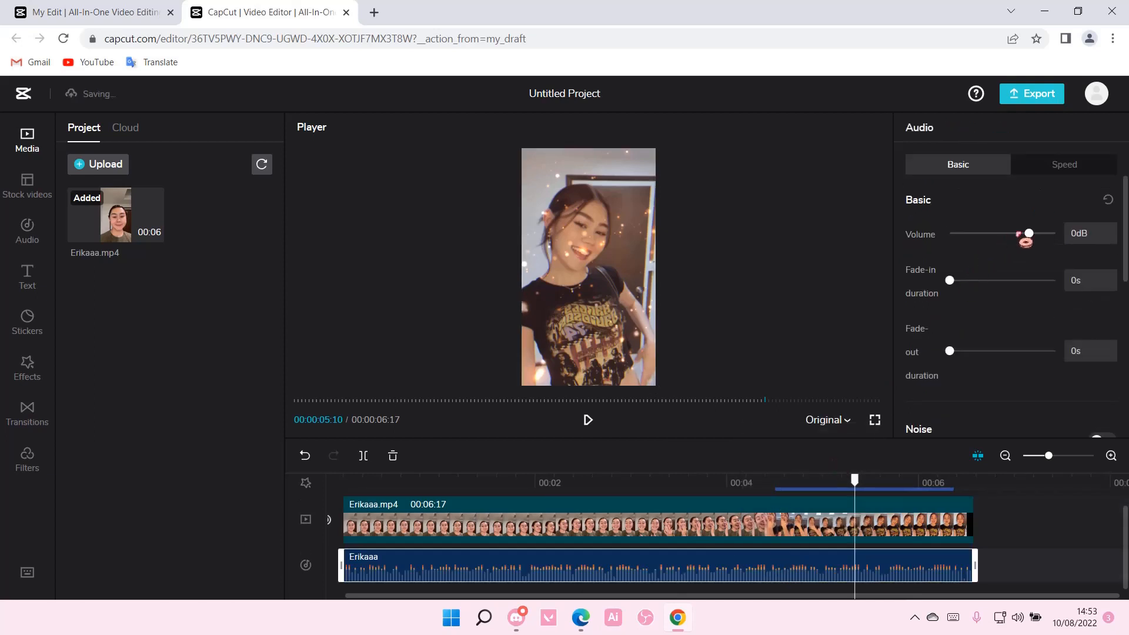
# Adjust the extracted Erikaaa audio volume from -4.4 to 7.2, settling at 2.7 dB
pyautogui.moveTo(1029, 233); pyautogui.dragTo(1023, 233)
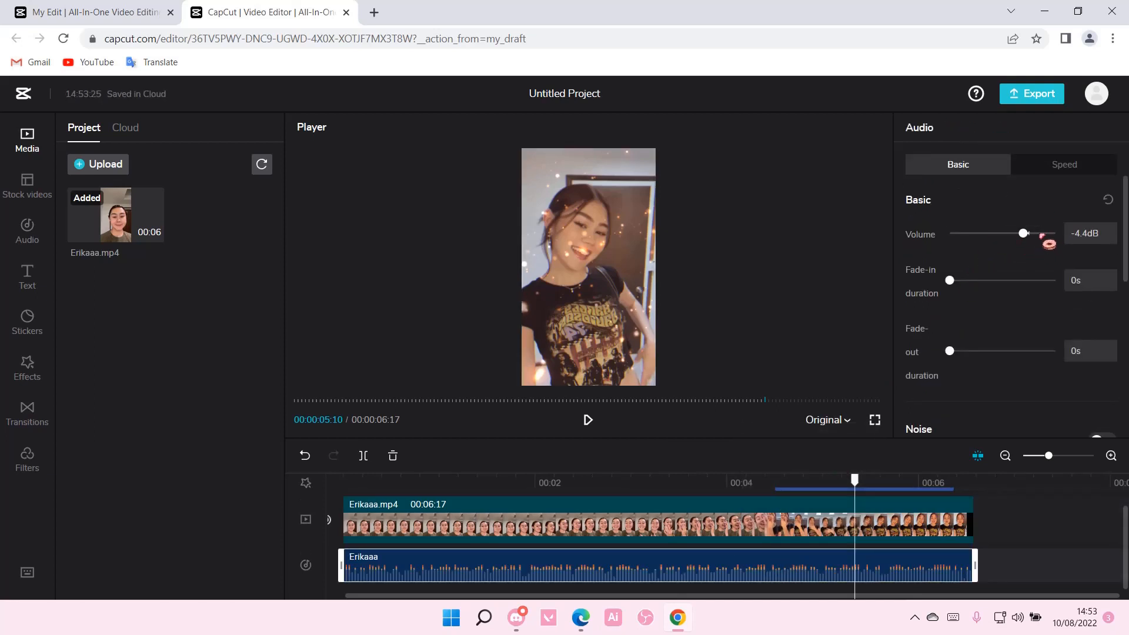
pyautogui.moveTo(1022, 233); pyautogui.dragTo(1038, 233)
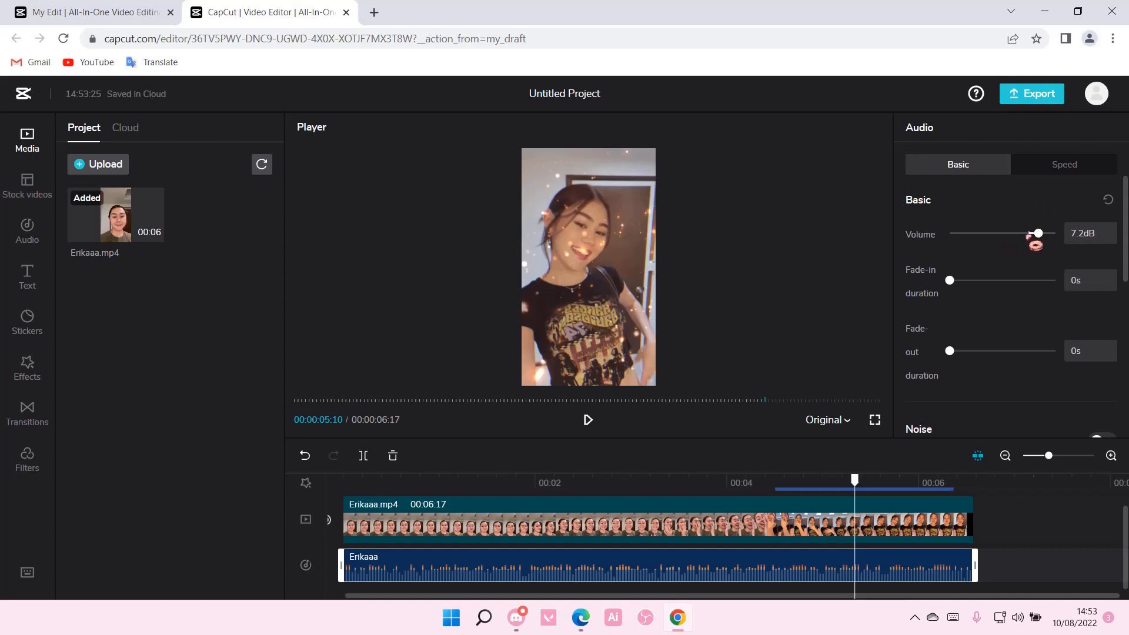
pyautogui.moveTo(1038, 233); pyautogui.dragTo(1031, 233)
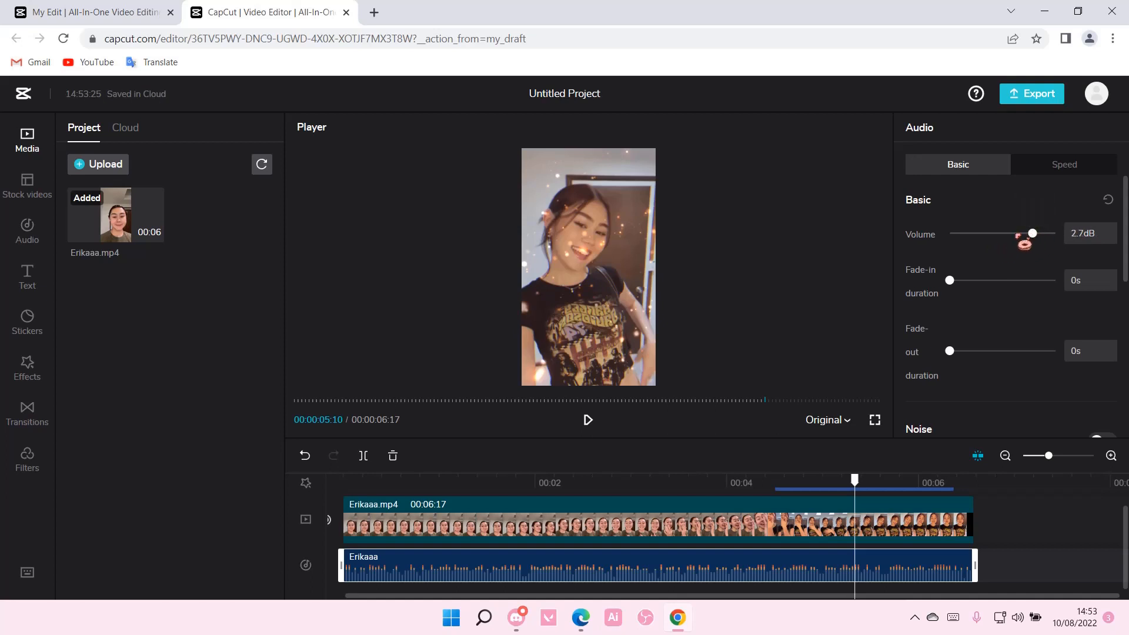